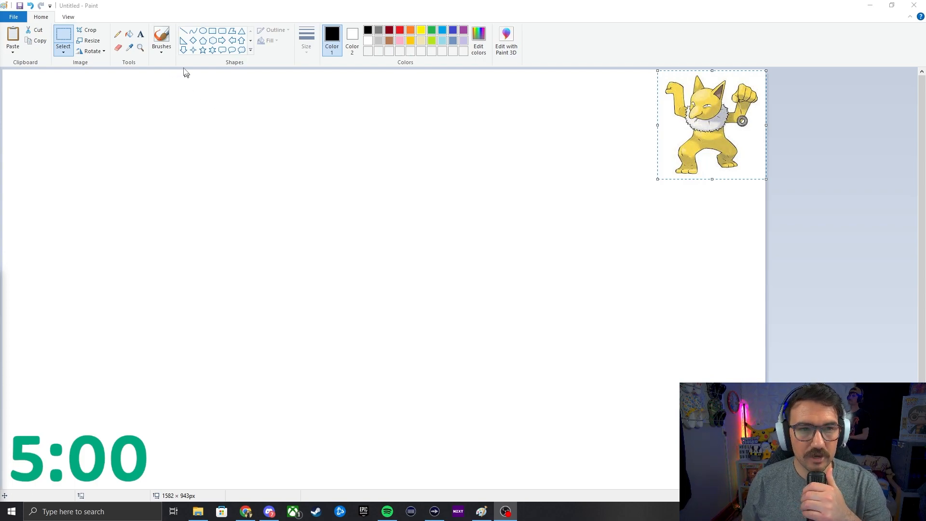
# - Deselect the pasted Hypno reference and pick the black freehand brush
pyautogui.click(161, 39)
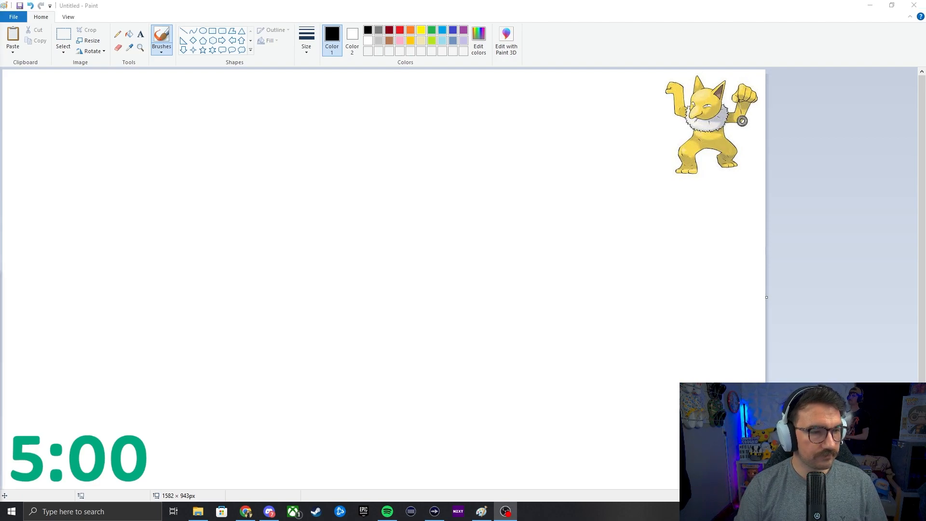
# - Draw the two pointed ears and the top of the head between them, undoing a trial stroke
pyautogui.moveTo(336, 184); pyautogui.dragTo(342, 206)
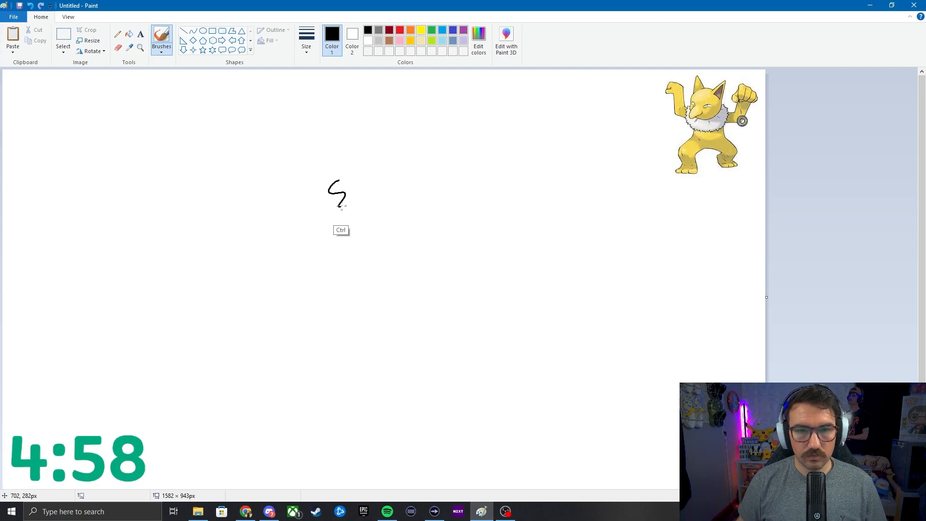
pyautogui.press('ctrl+z')
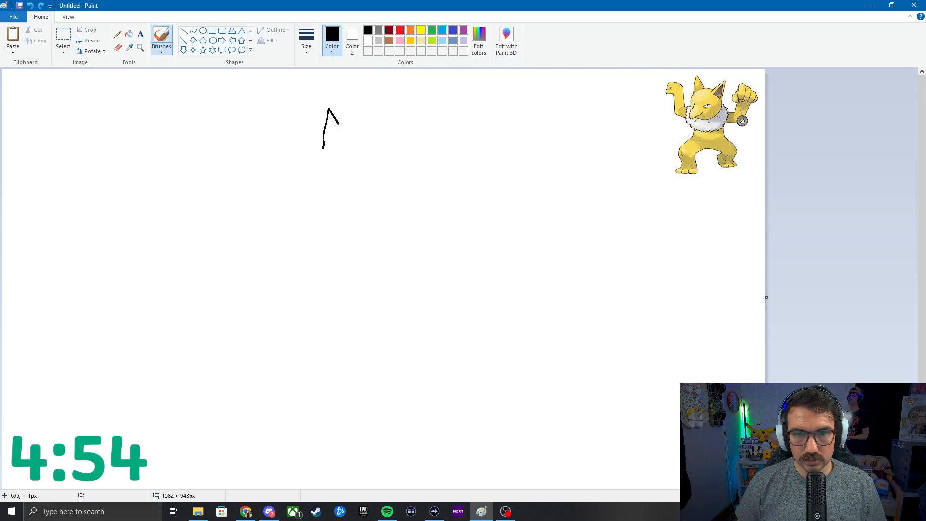
pyautogui.moveTo(337, 118); pyautogui.dragTo(348, 145)
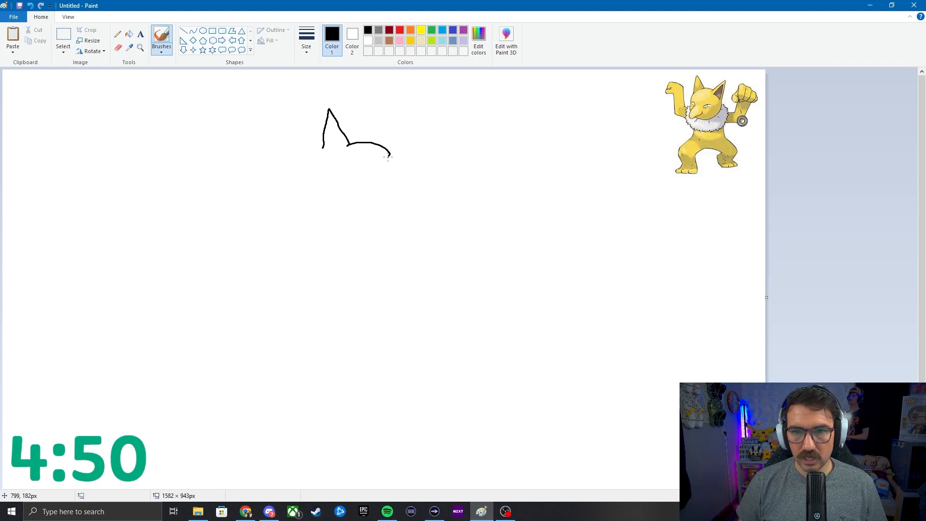
pyautogui.moveTo(390, 155); pyautogui.dragTo(431, 121)
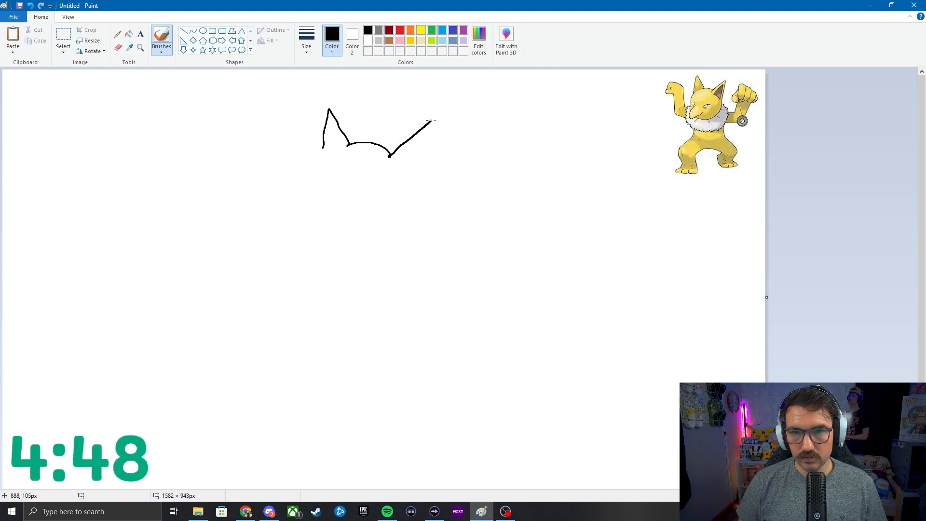
pyautogui.moveTo(431, 122); pyautogui.dragTo(431, 174)
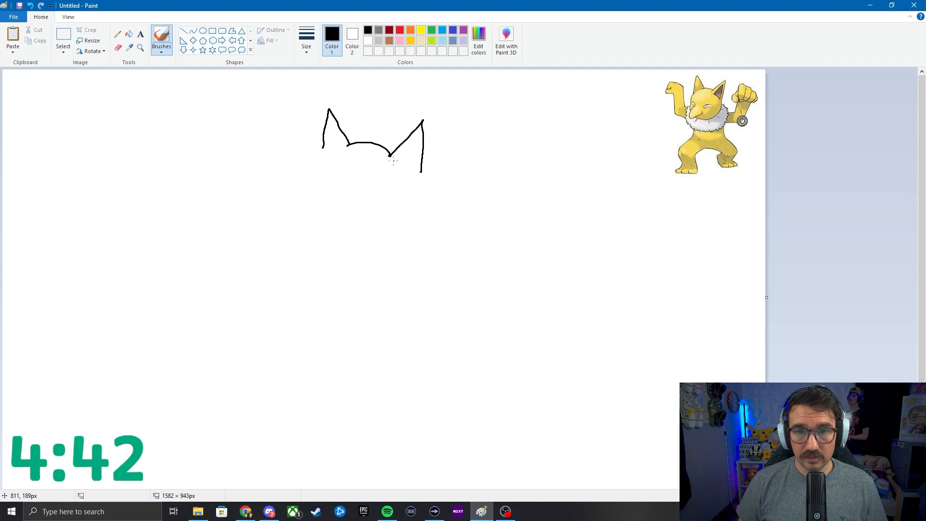
pyautogui.moveTo(390, 159); pyautogui.dragTo(414, 142)
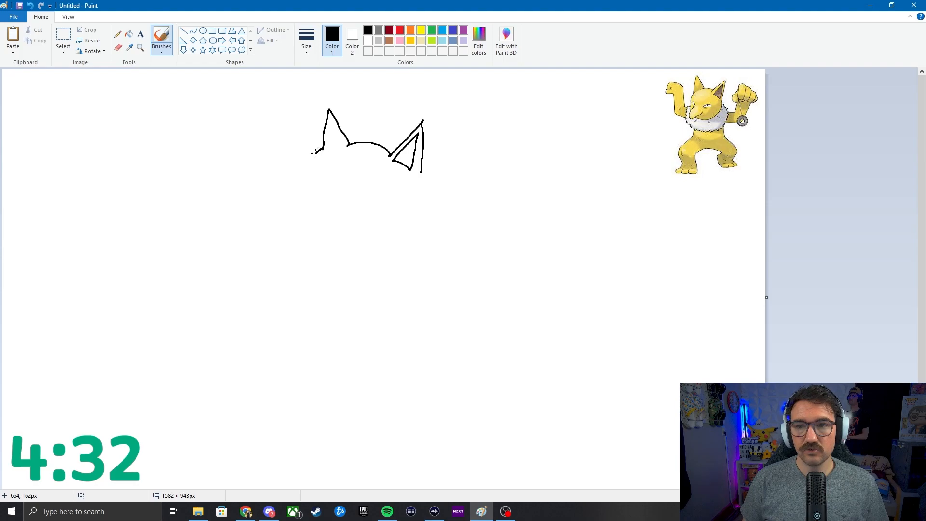
pyautogui.moveTo(315, 150); pyautogui.dragTo(304, 209)
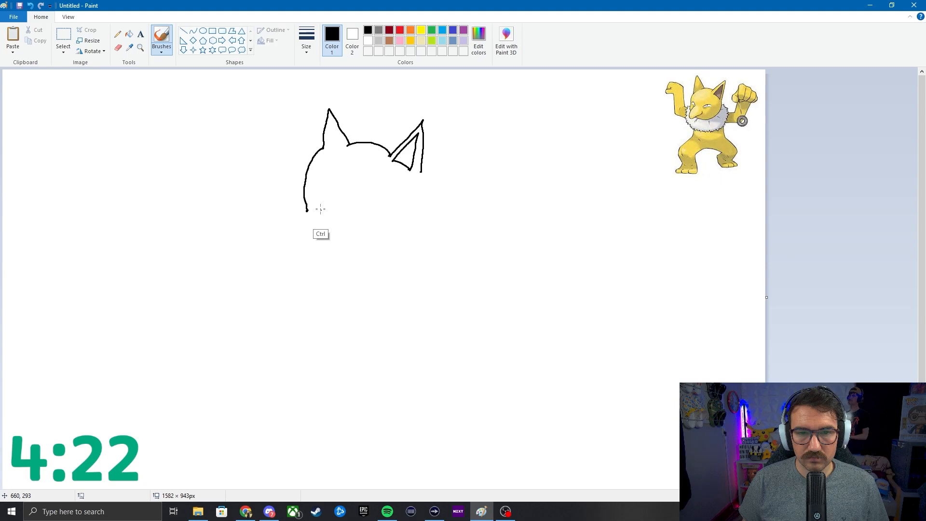
# - Draw the left face side, the long pointed snout and the chin curving under it
pyautogui.moveTo(324, 204); pyautogui.dragTo(289, 239)
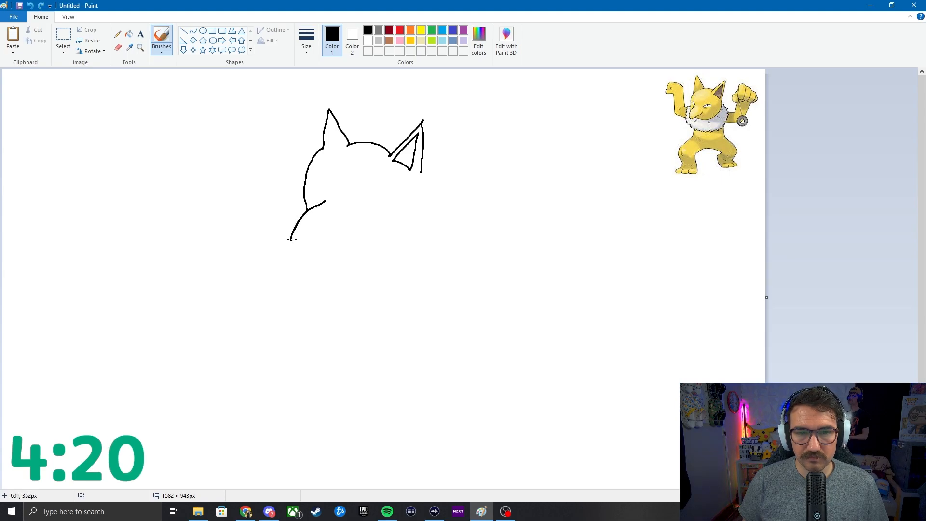
pyautogui.moveTo(290, 238); pyautogui.dragTo(336, 230)
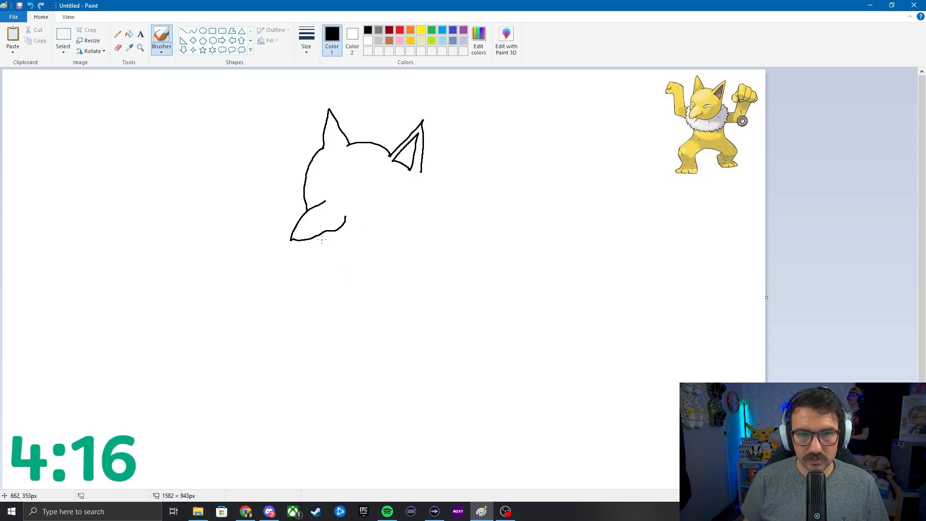
pyautogui.moveTo(322, 239); pyautogui.dragTo(372, 248)
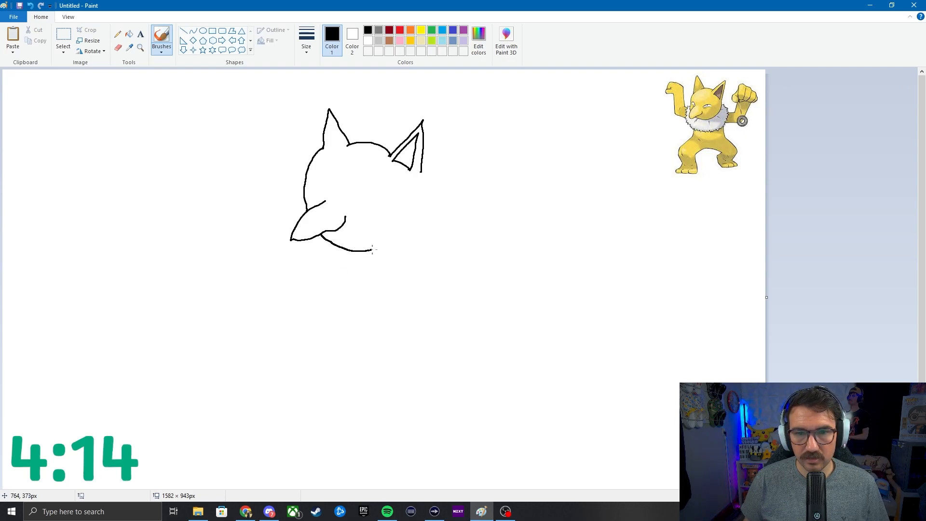
pyautogui.moveTo(369, 248); pyautogui.dragTo(423, 195)
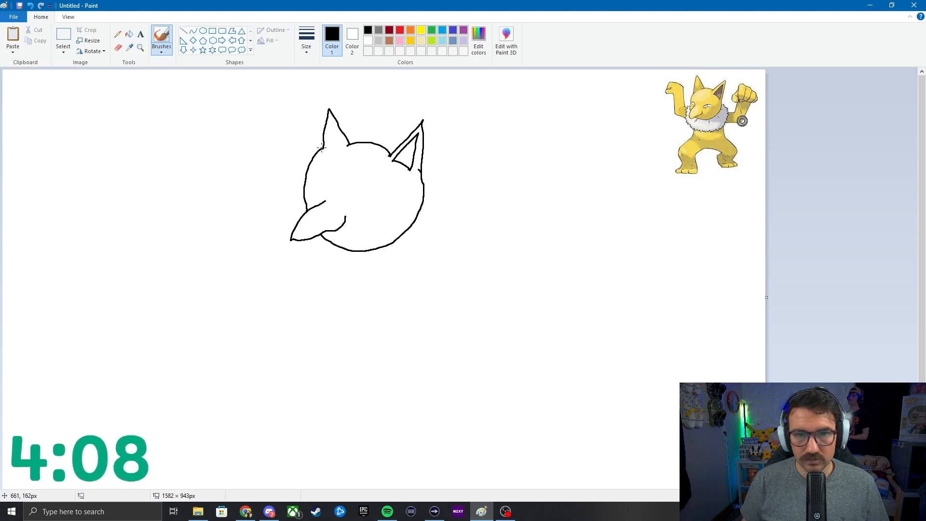
pyautogui.press('ctrl')
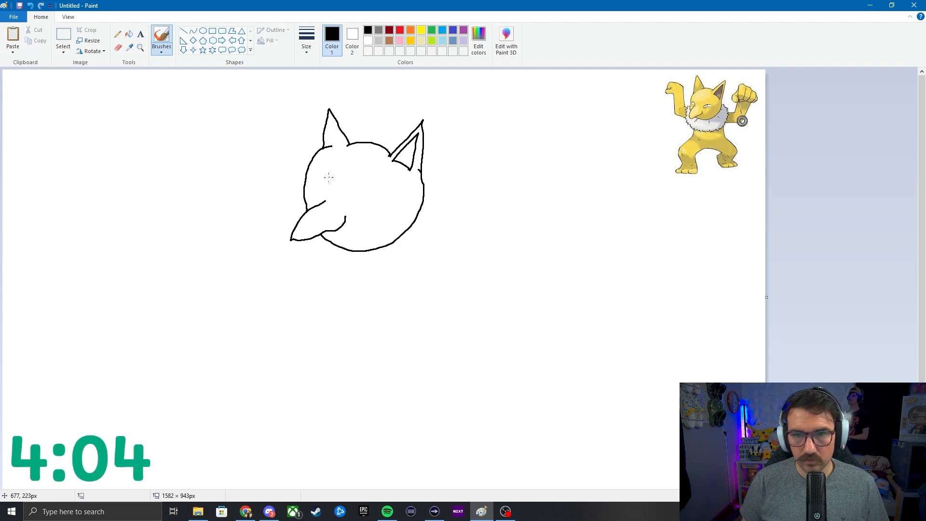
# - Draw the left and right almond eye outlines and dot in a pupil
pyautogui.moveTo(322, 185); pyautogui.dragTo(336, 185)
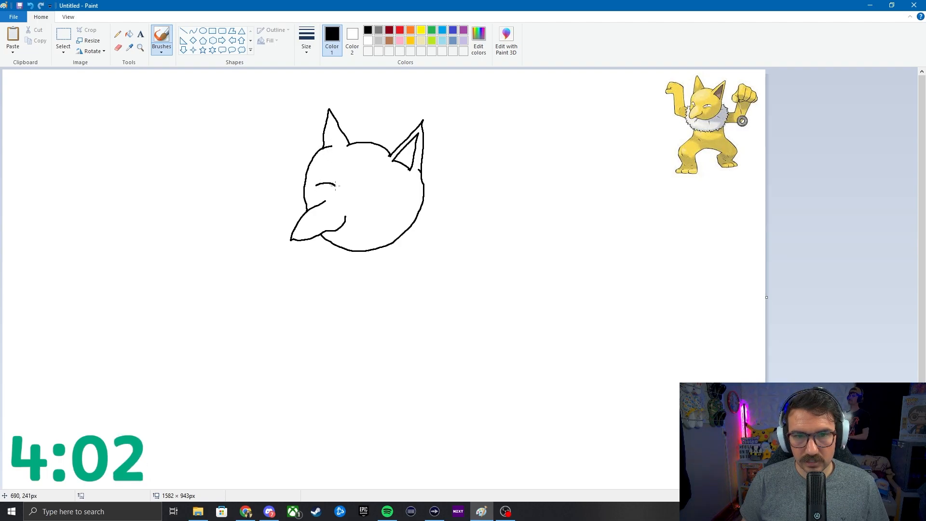
pyautogui.moveTo(316, 189); pyautogui.dragTo(334, 189)
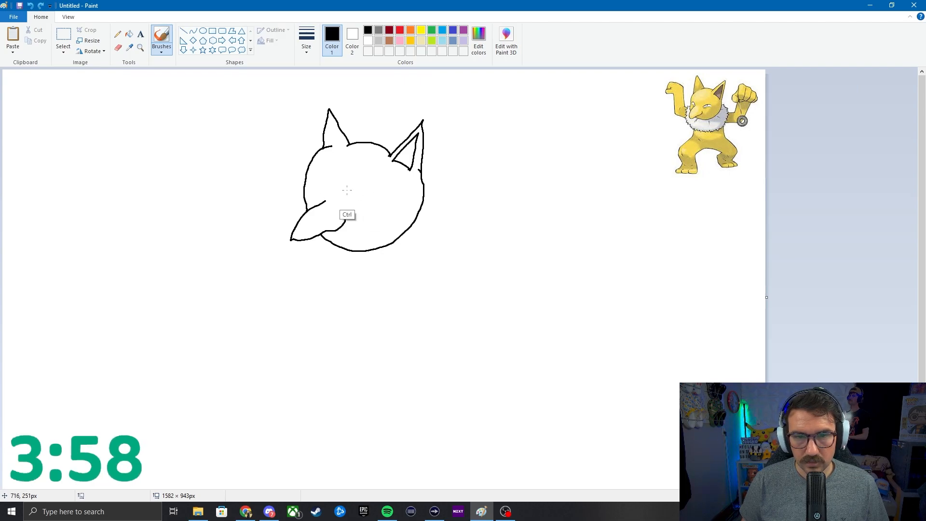
pyautogui.moveTo(324, 188); pyautogui.dragTo(337, 190)
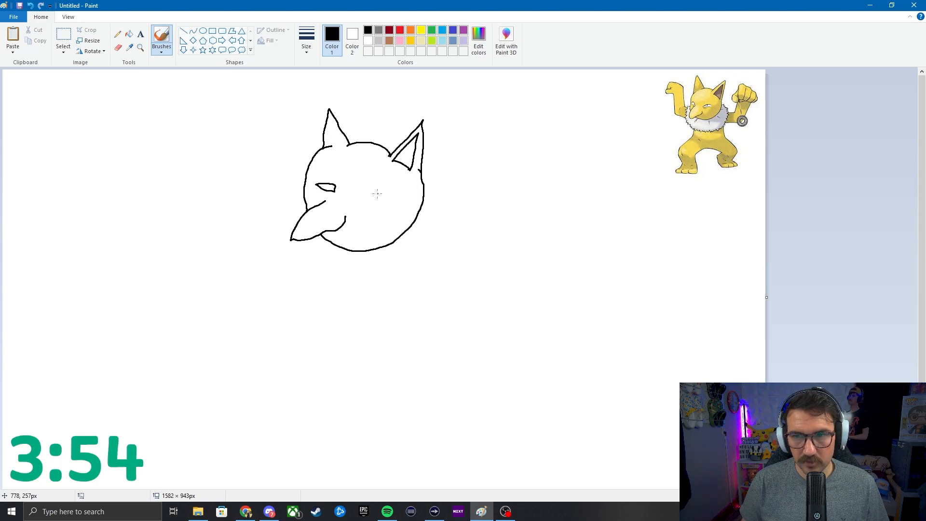
pyautogui.moveTo(364, 198); pyautogui.dragTo(384, 201)
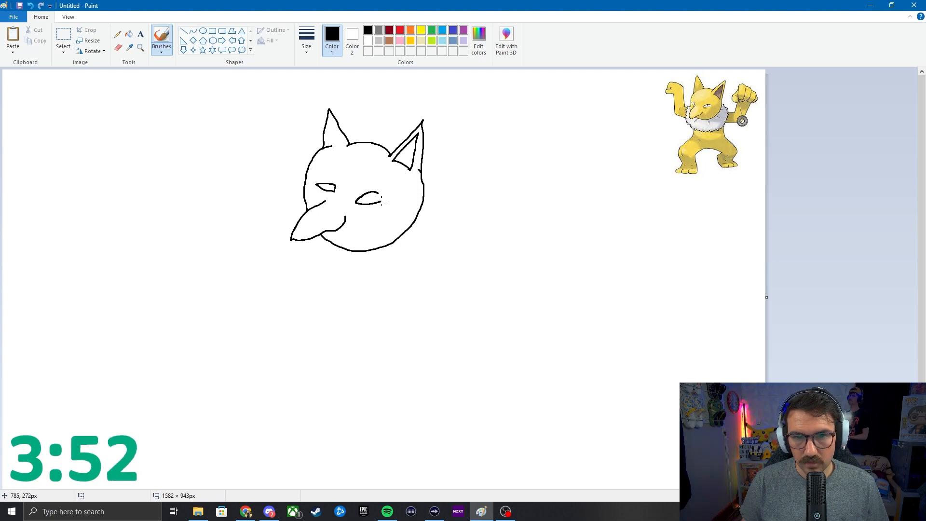
pyautogui.click(370, 198)
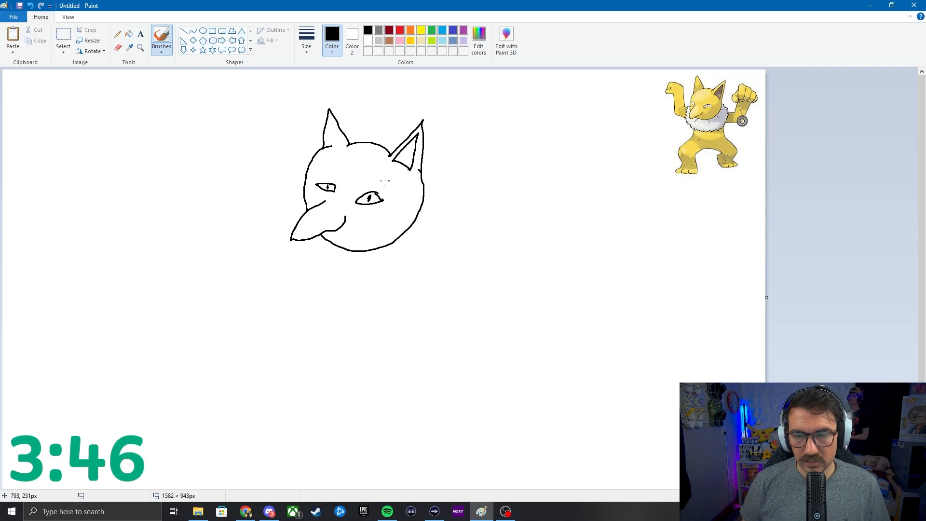
pyautogui.moveTo(434, 186)
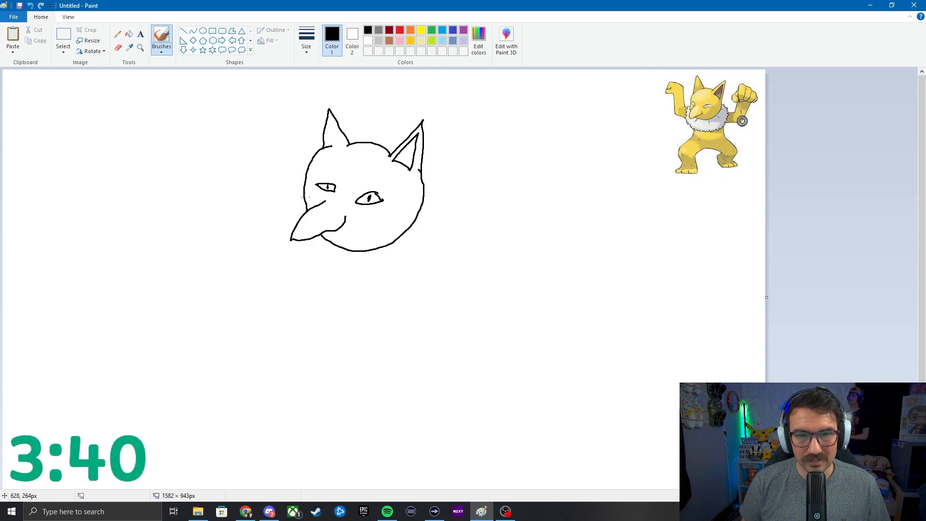
# - Draw the furry ruff around the neck and start the left arm rising from it
pyautogui.moveTo(289, 194); pyautogui.dragTo(275, 236)
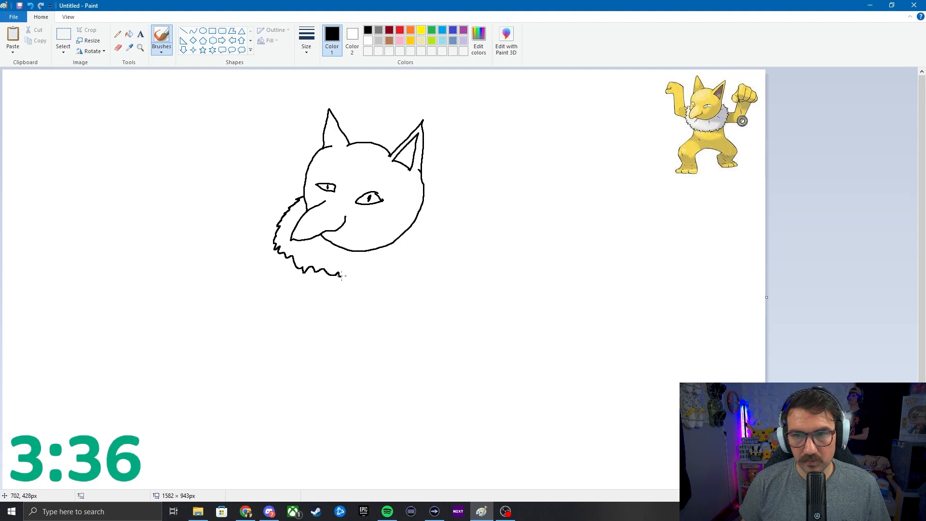
pyautogui.moveTo(343, 273); pyautogui.dragTo(420, 267)
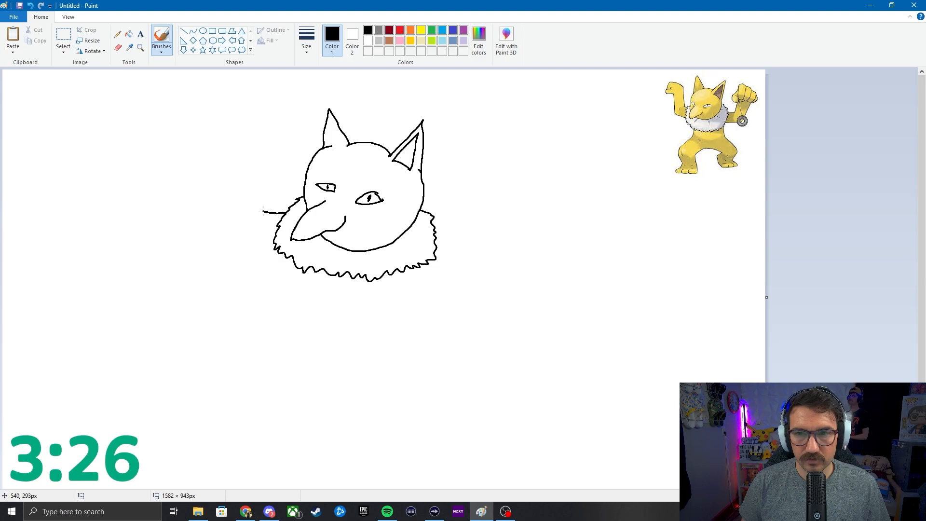
pyautogui.moveTo(267, 137); pyautogui.dragTo(265, 212)
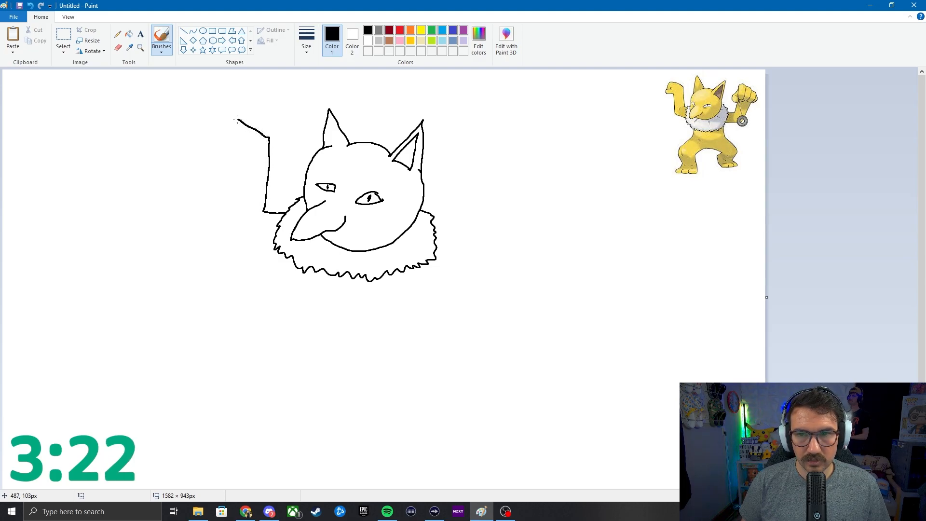
# - Outline the raised left arm with its hand, then start the right arm rising from the ruff
pyautogui.moveTo(237, 118); pyautogui.dragTo(222, 136)
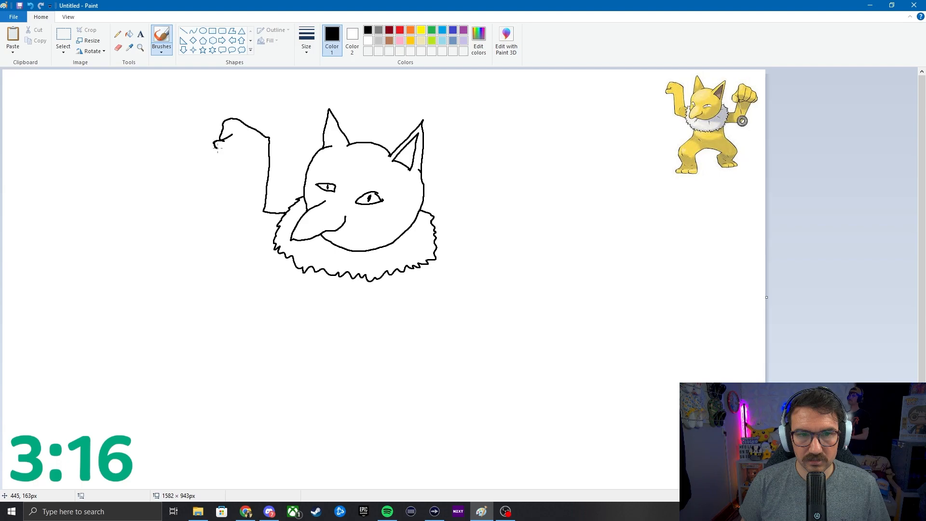
pyautogui.moveTo(217, 145); pyautogui.dragTo(245, 148)
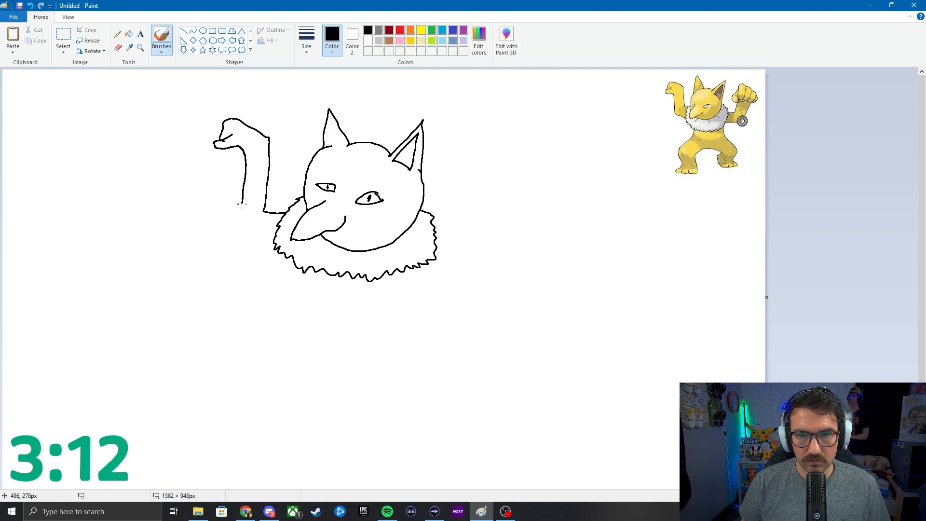
pyautogui.moveTo(242, 203); pyautogui.dragTo(278, 236)
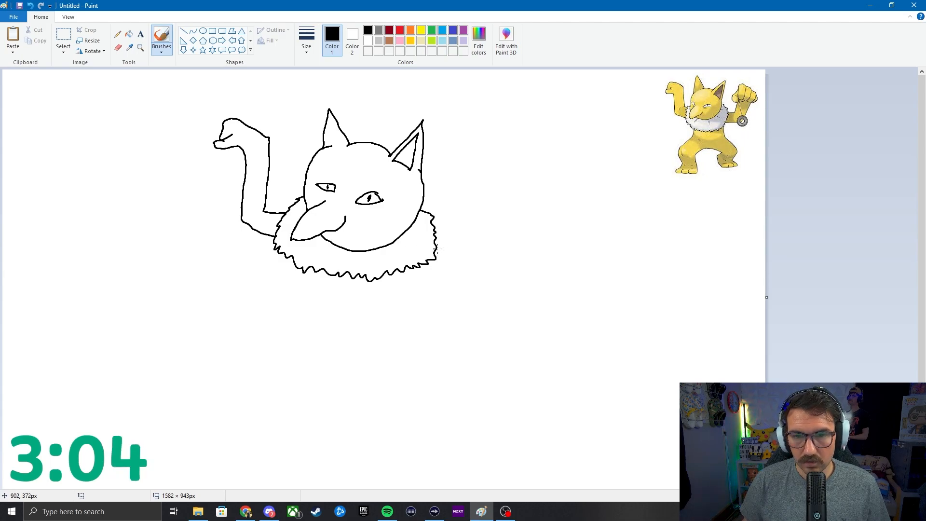
pyautogui.moveTo(437, 248); pyautogui.dragTo(467, 242)
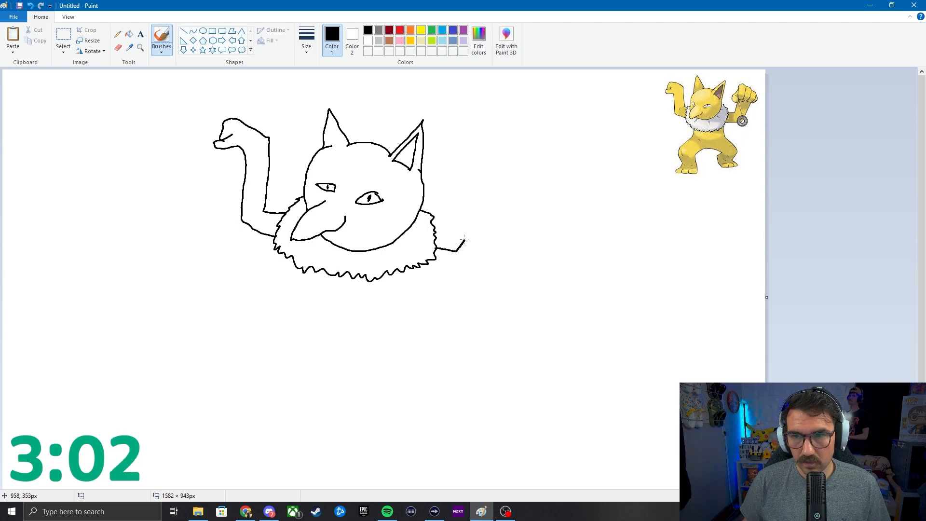
pyautogui.moveTo(463, 245); pyautogui.dragTo(470, 219)
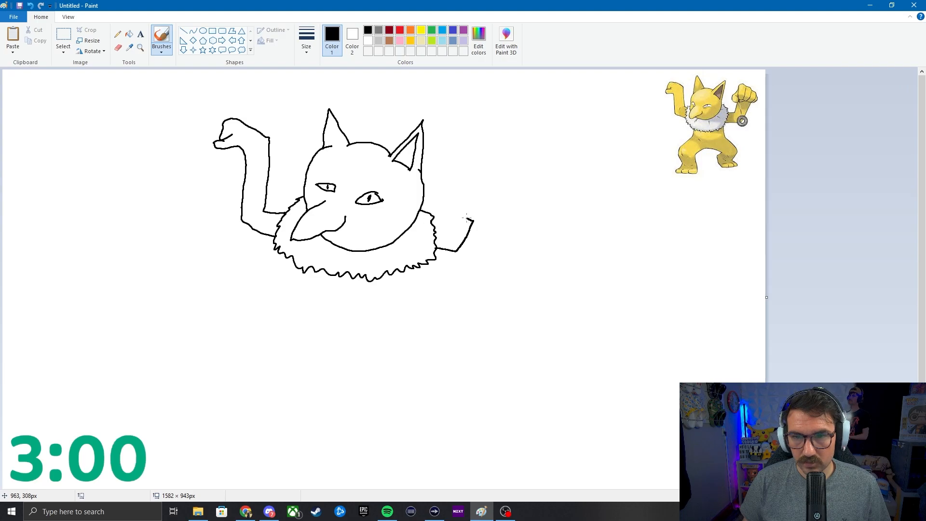
# - Draw the right fist with knuckles and fingers, the arm's underside, and the hanging pendulum string and ring
pyautogui.moveTo(470, 219); pyautogui.dragTo(479, 201)
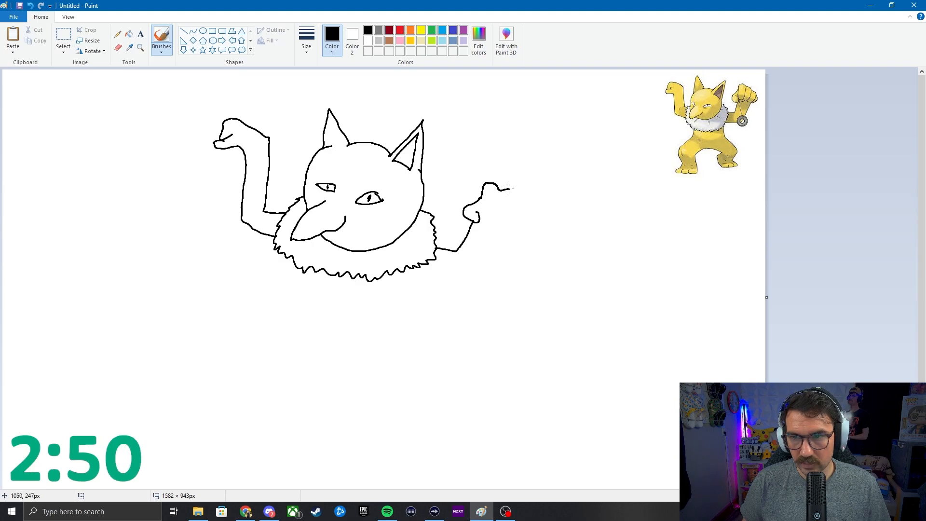
pyautogui.moveTo(502, 189); pyautogui.dragTo(520, 210)
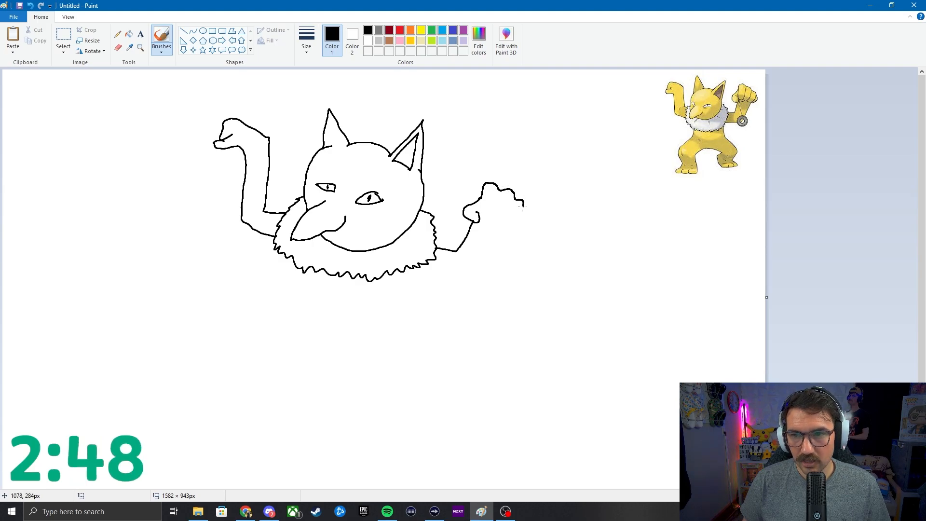
pyautogui.moveTo(520, 206); pyautogui.dragTo(510, 222)
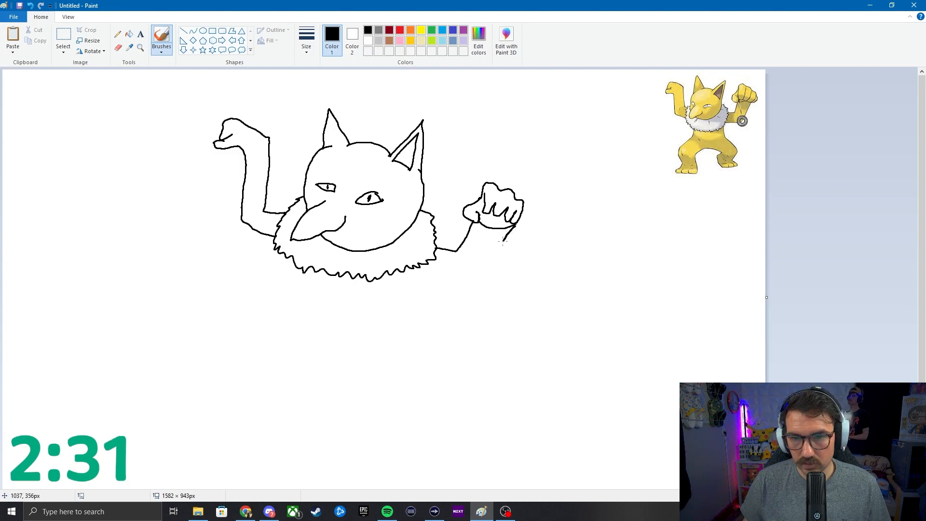
pyautogui.moveTo(511, 234); pyautogui.dragTo(479, 267)
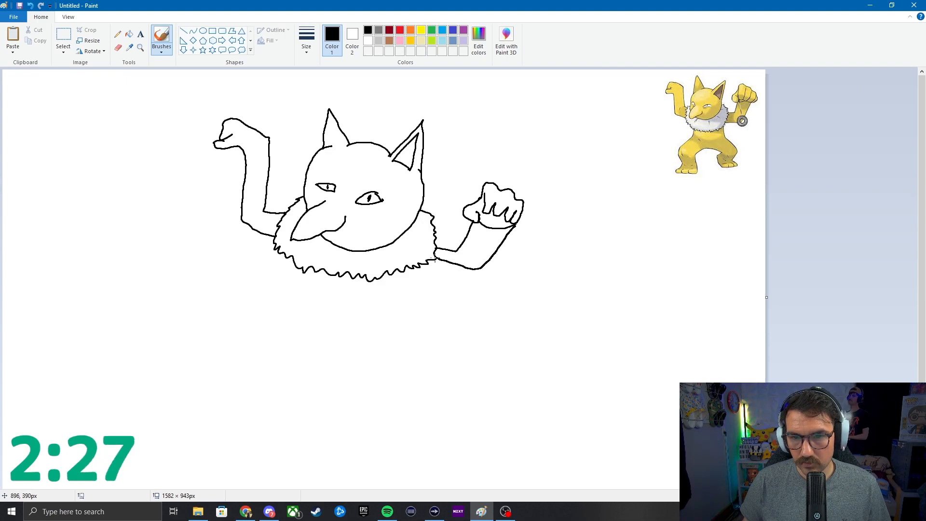
pyautogui.moveTo(434, 261); pyautogui.dragTo(475, 215)
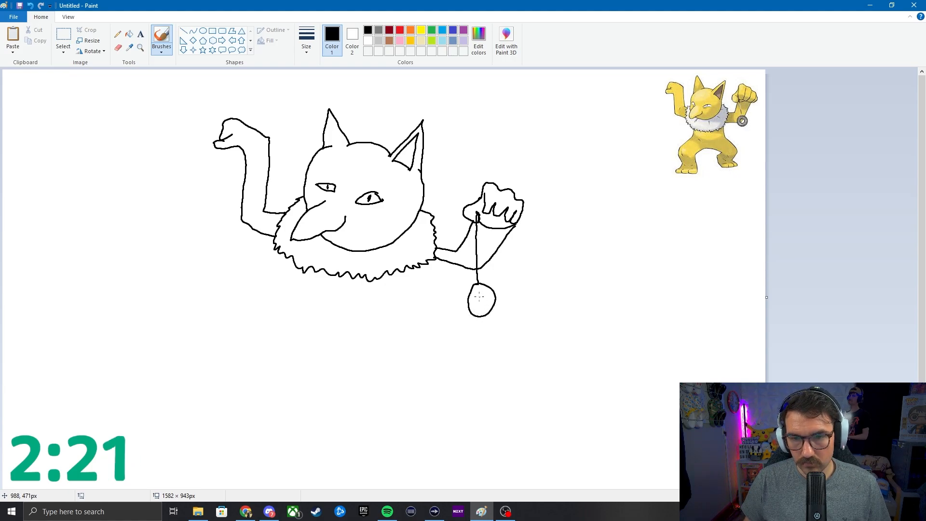
# - Add the inner ring of the pendulum below the fist
pyautogui.click(482, 298)
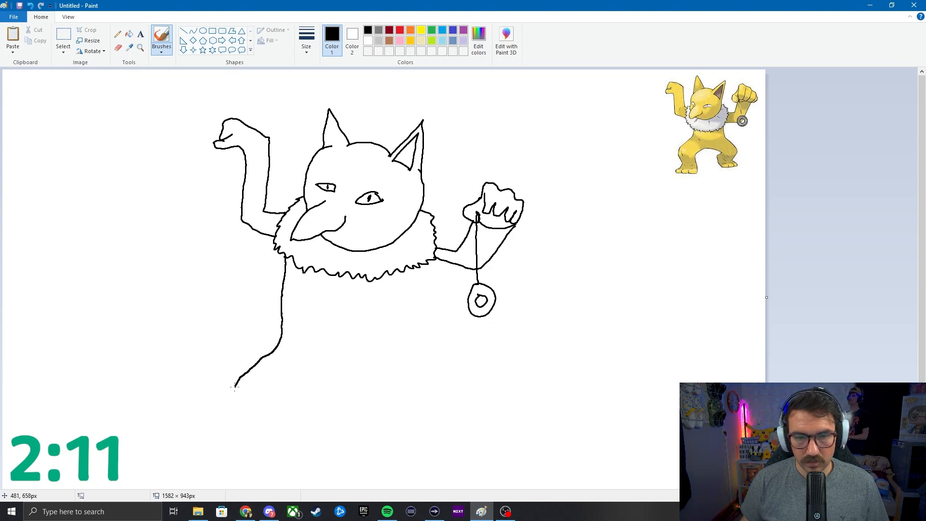
# - Draw the left leg with clawed foot, the underside between the legs, and the right leg, foot and body side
pyautogui.moveTo(233, 384); pyautogui.dragTo(240, 440)
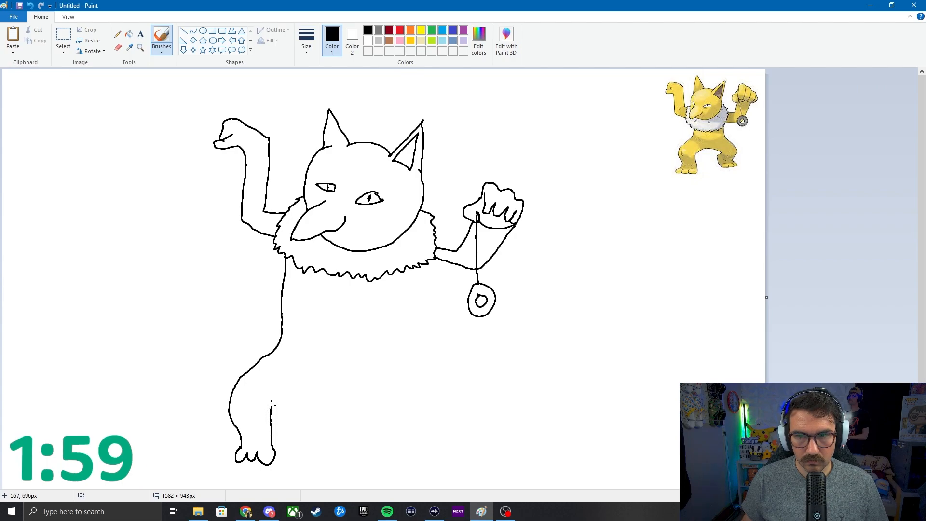
pyautogui.moveTo(272, 407); pyautogui.dragTo(311, 378)
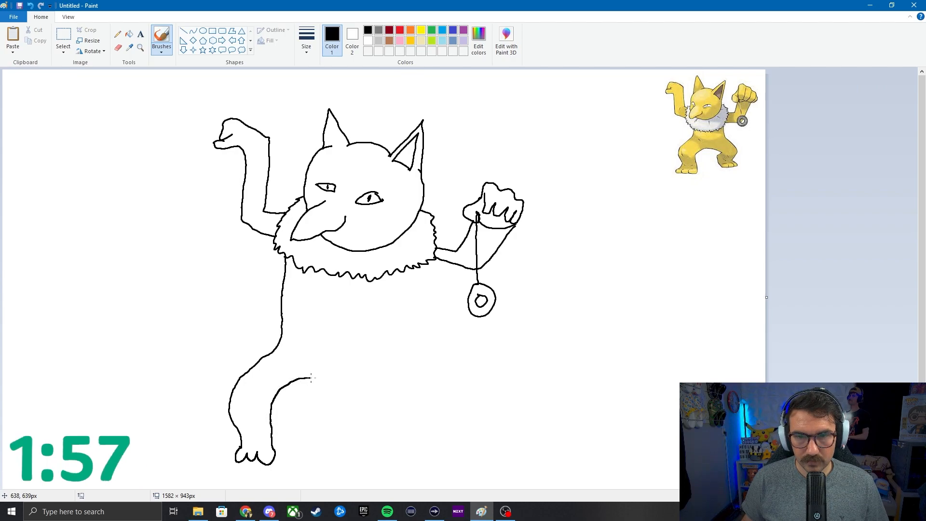
pyautogui.moveTo(301, 379); pyautogui.dragTo(379, 393)
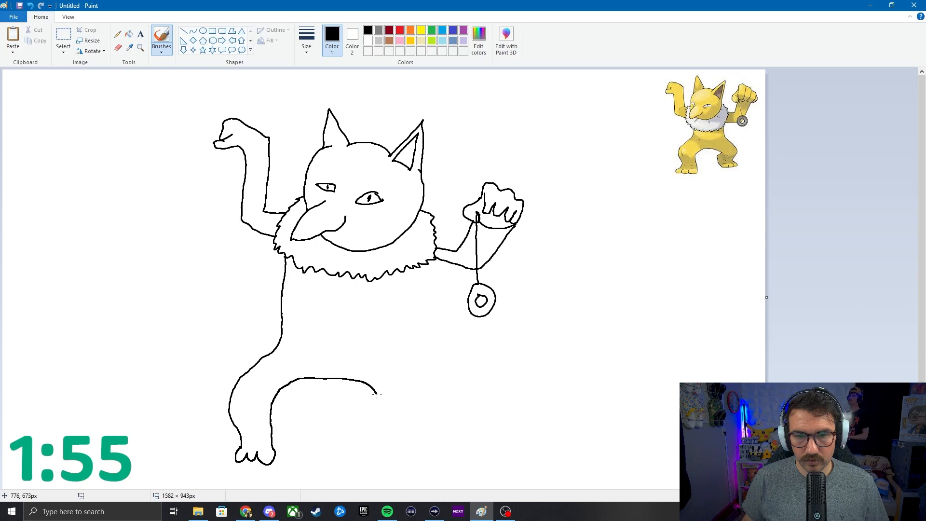
pyautogui.moveTo(378, 390); pyautogui.dragTo(363, 414)
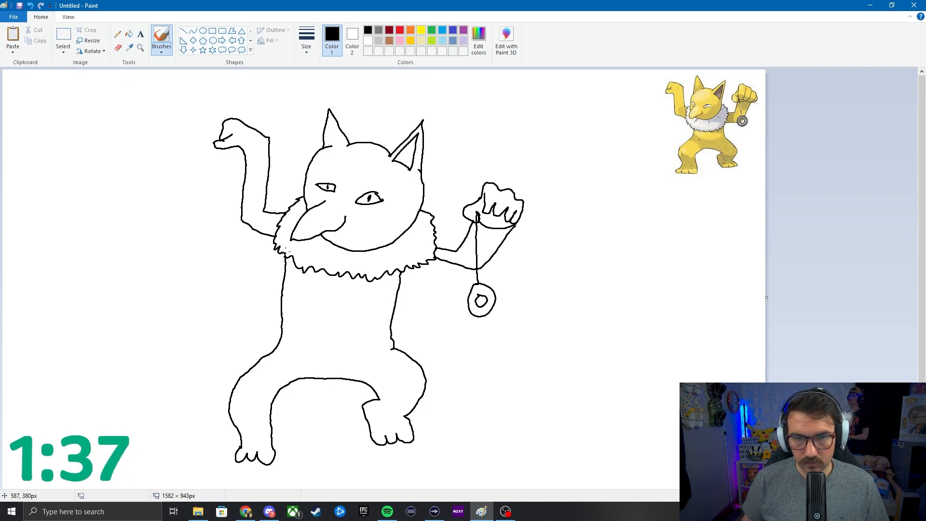
pyautogui.moveTo(242, 395)
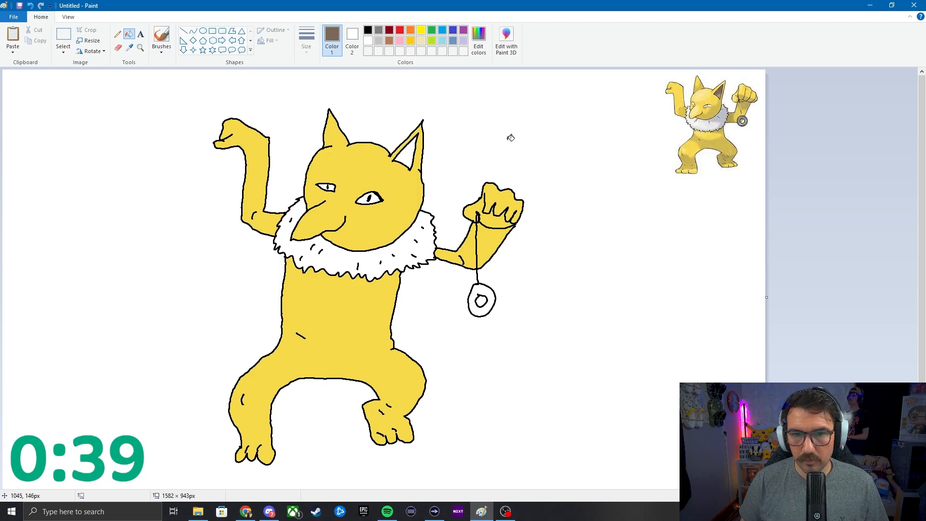
# - Fill the right inner ear brown, then set Color 1 back to black
pyautogui.click(404, 145)
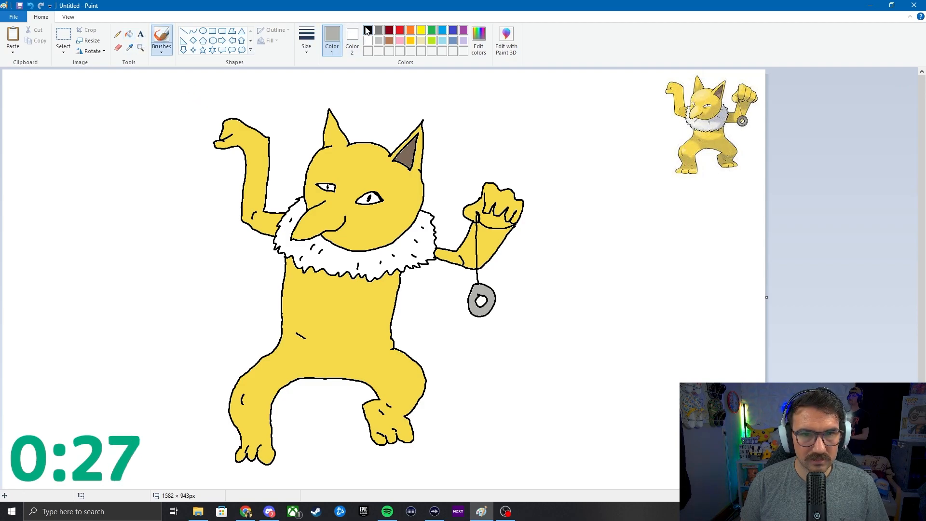
pyautogui.click(367, 30)
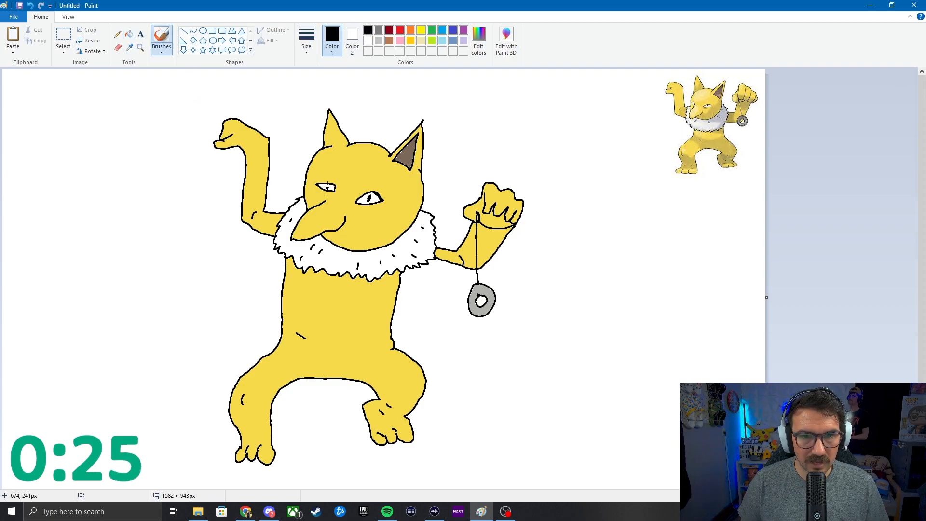